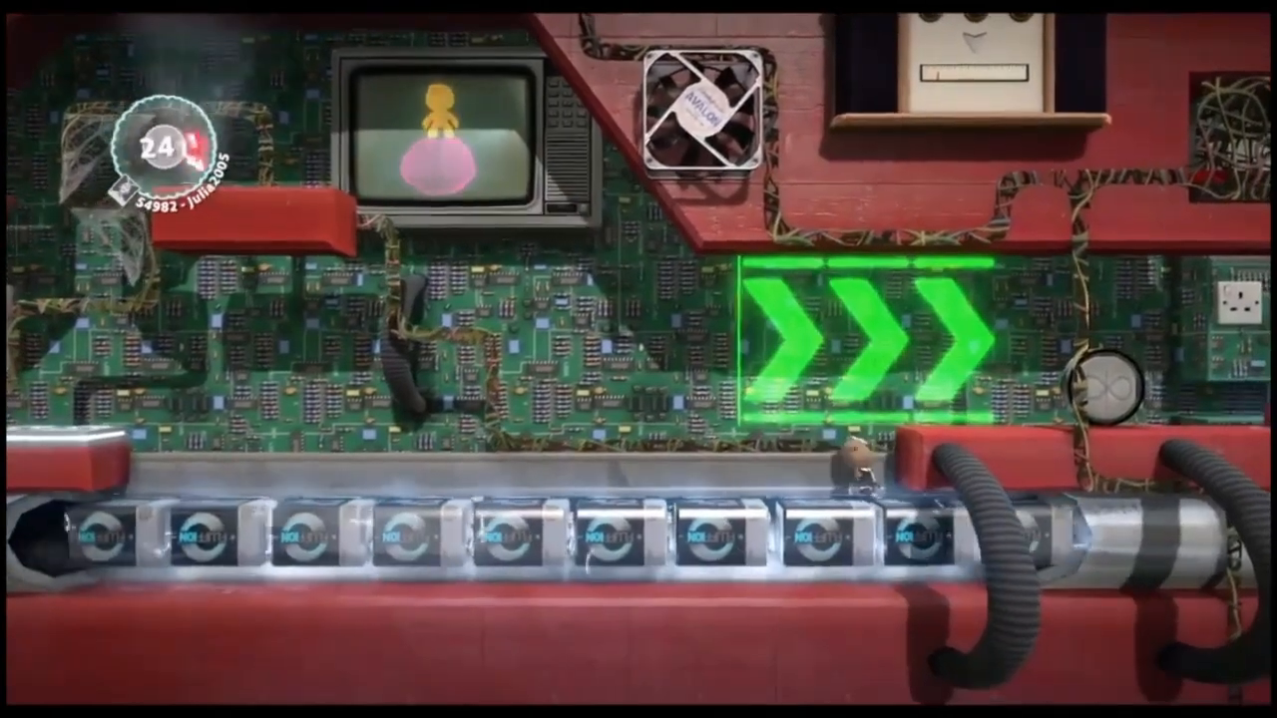
pyautogui.hscroll(3)
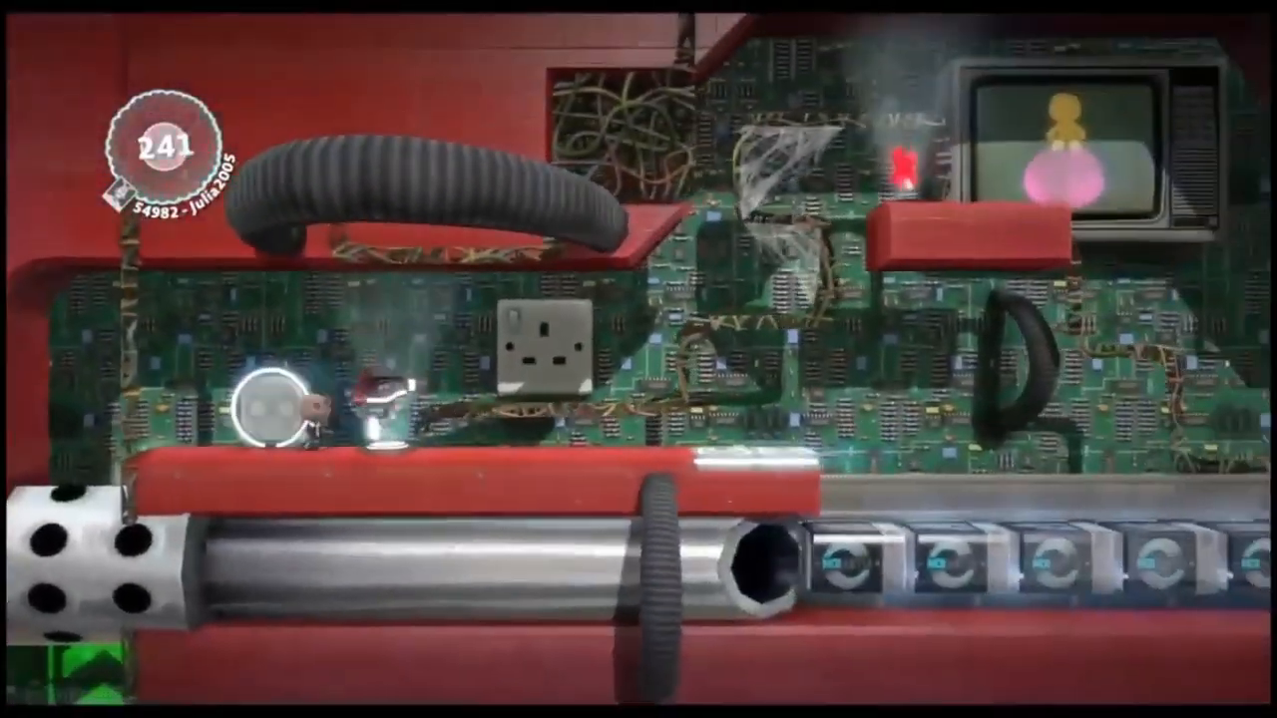